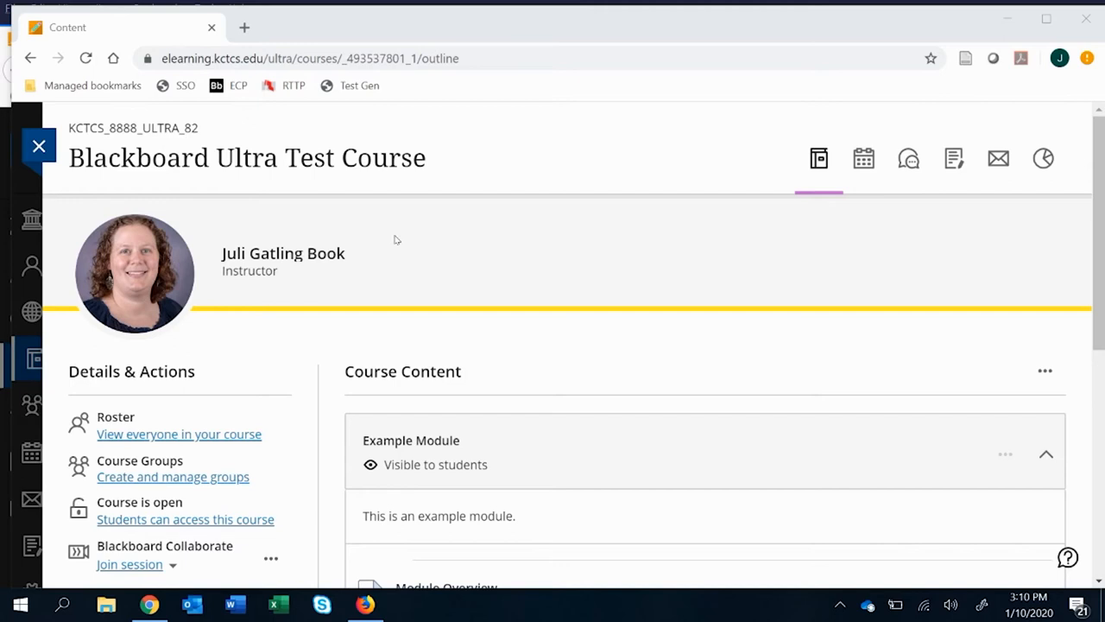
mouse_move(513, 216)
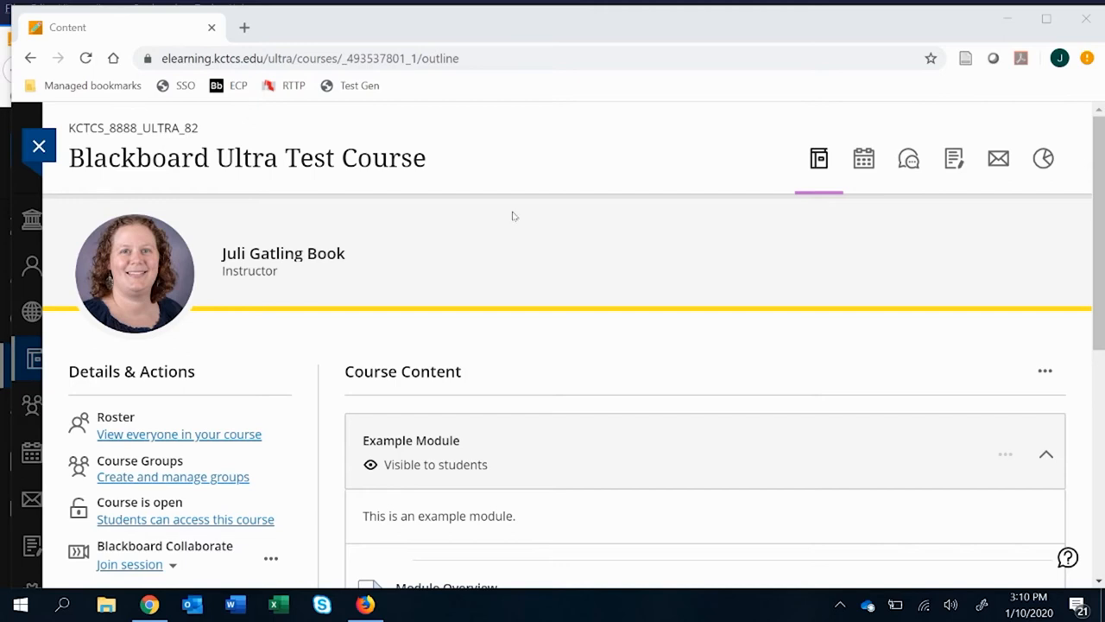
mouse_move(480, 214)
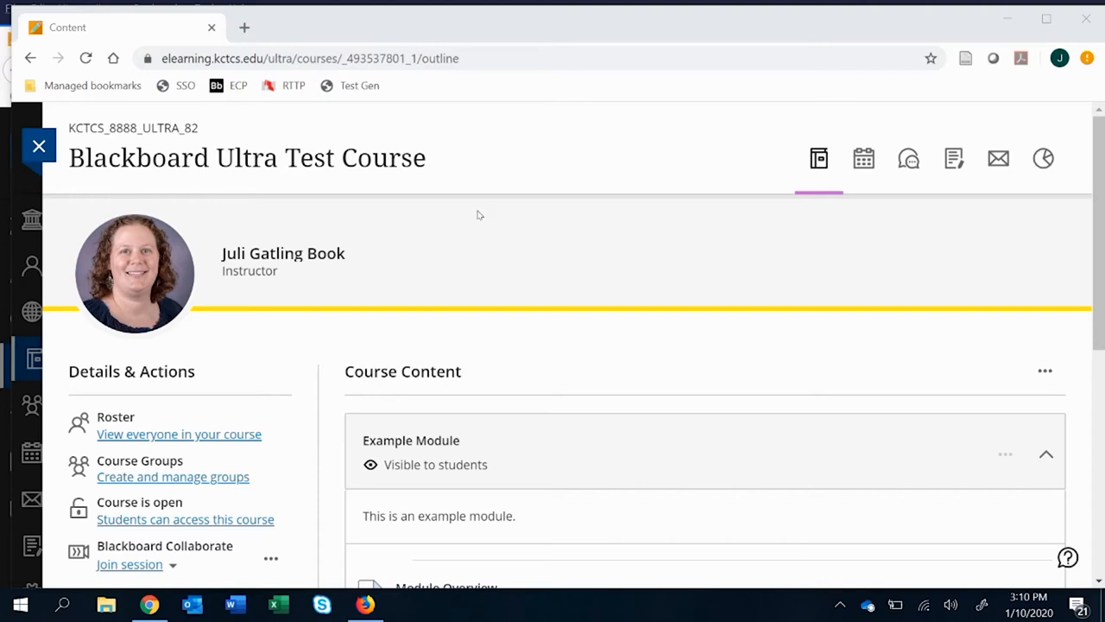
mouse_move(411, 202)
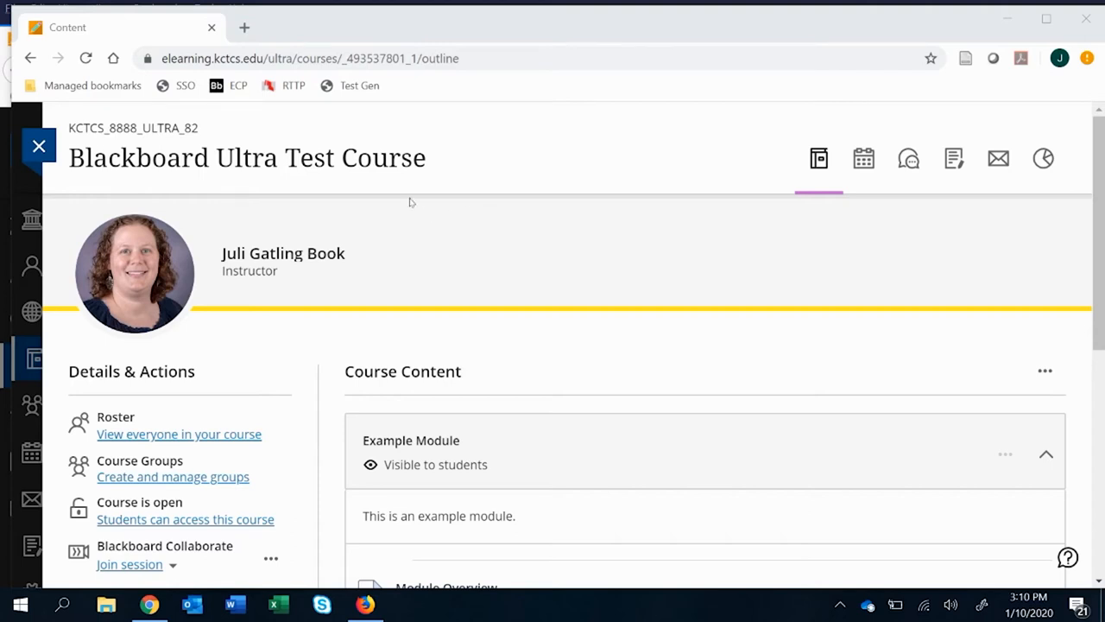
Step: Add VoiceThread to the course content from the full course-tools catalogue
scroll("down", 3)
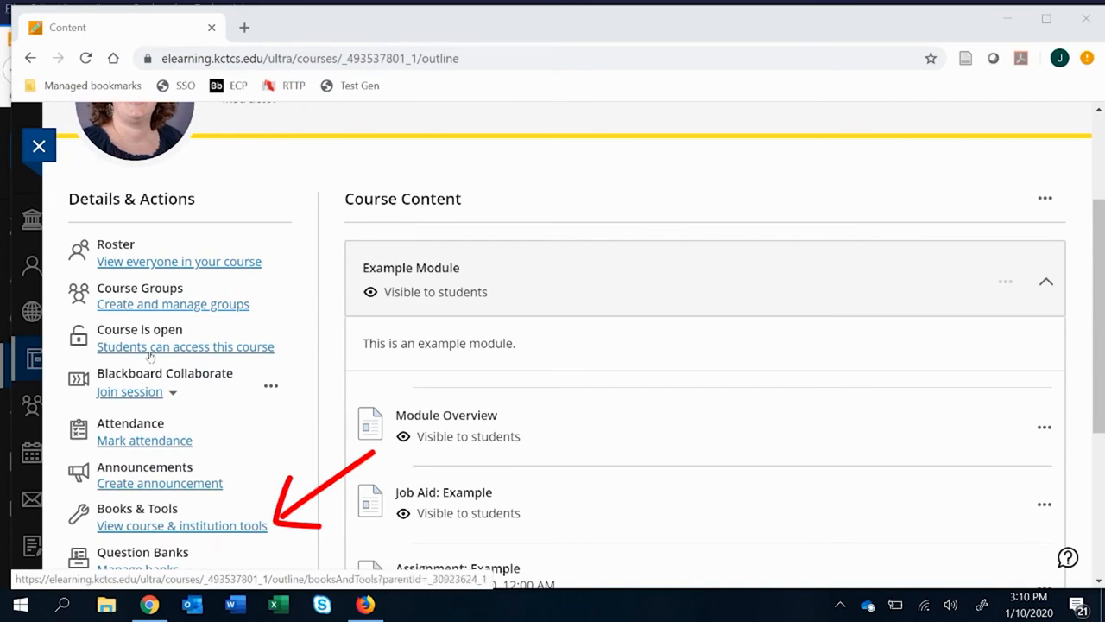
left_click(181, 525)
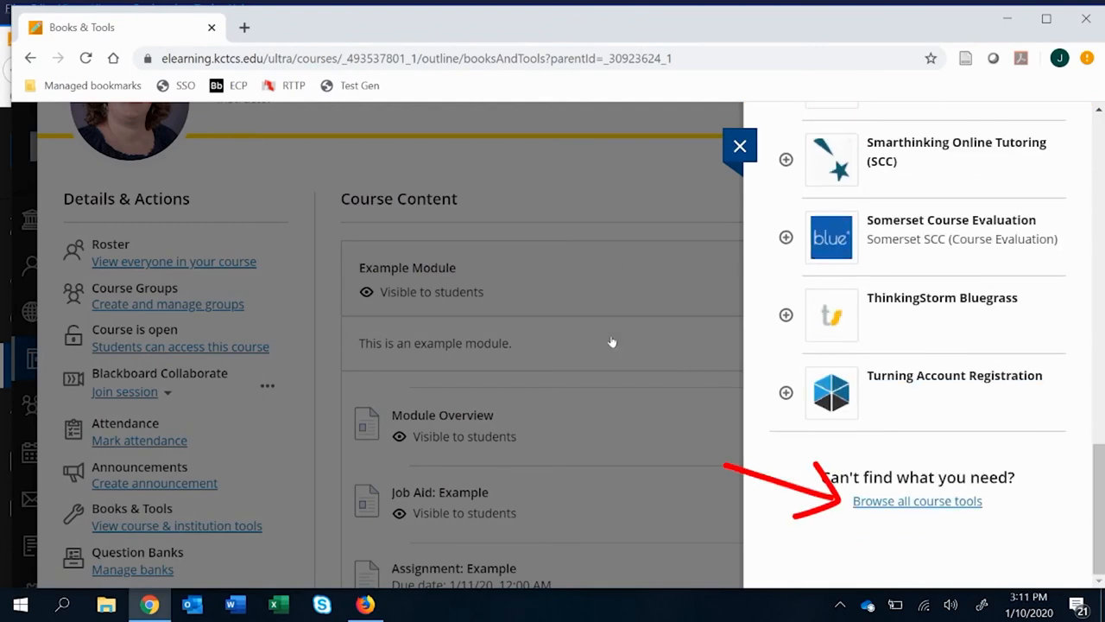
left_click(917, 500)
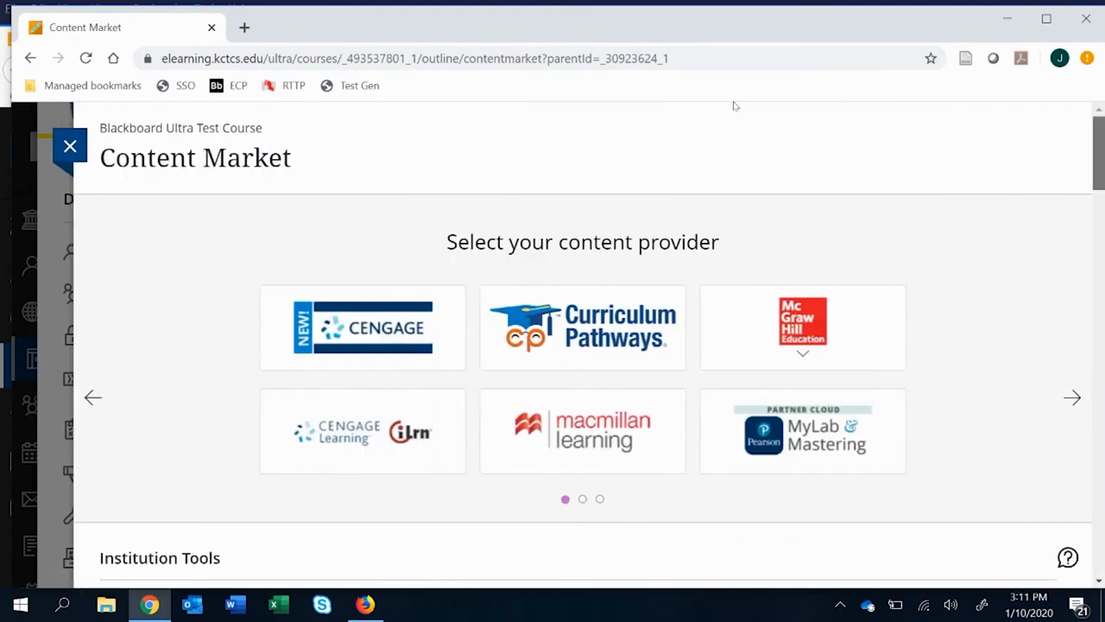
scroll("down", 3)
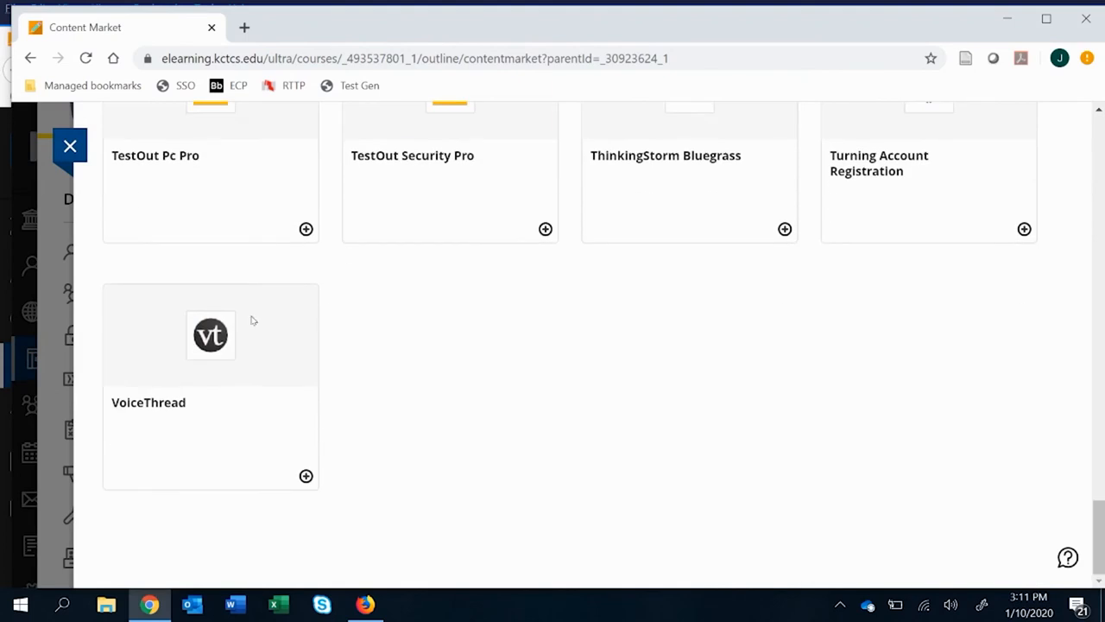
mouse_move(205, 325)
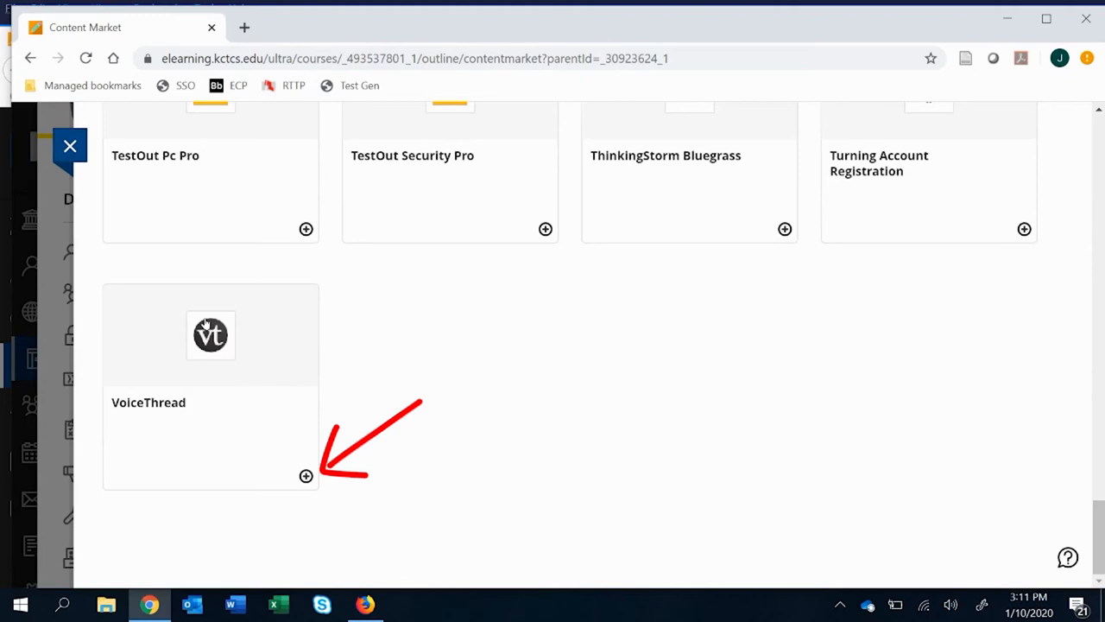
left_click(306, 477)
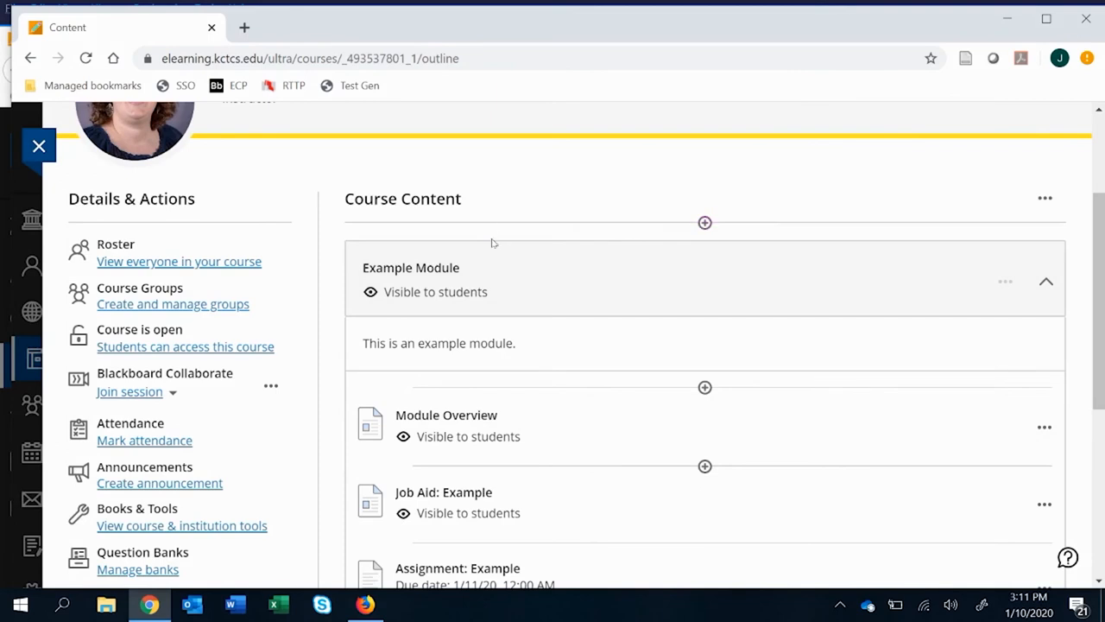
scroll("down", 3)
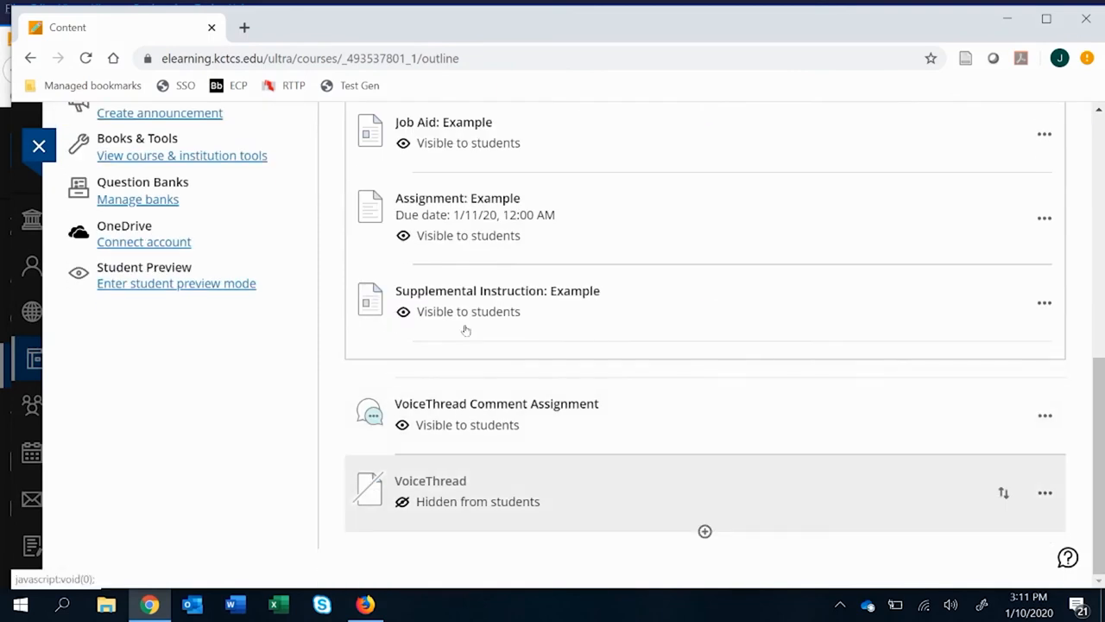
mouse_move(462, 326)
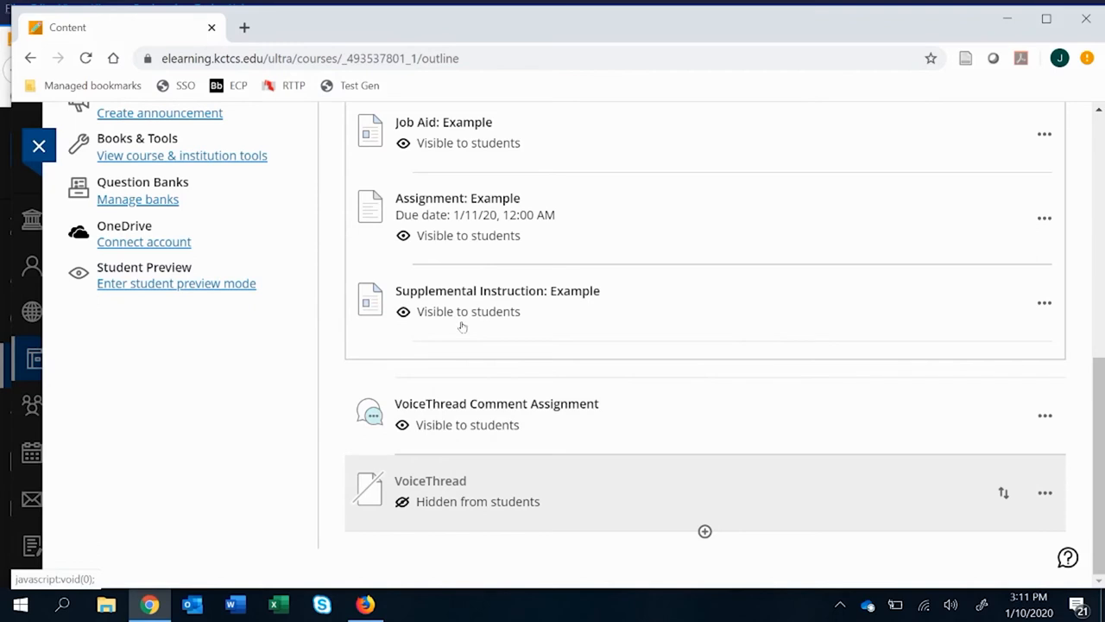
mouse_move(470, 330)
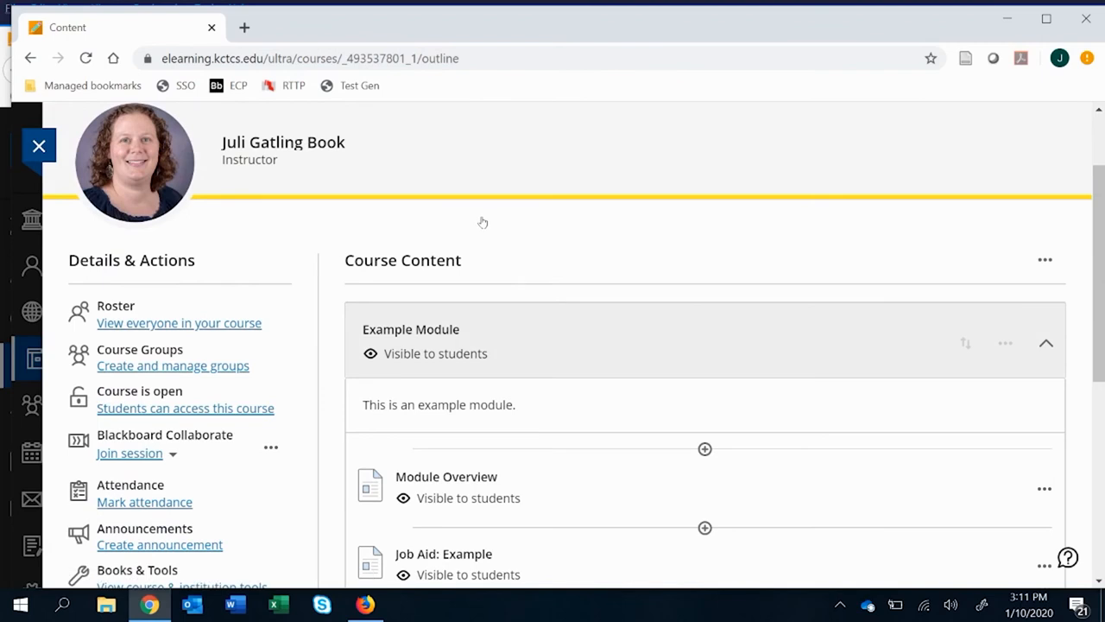
Step: Start adding content in Example Module between Job Aid: Example and Assignment: Example
scroll("down", 3)
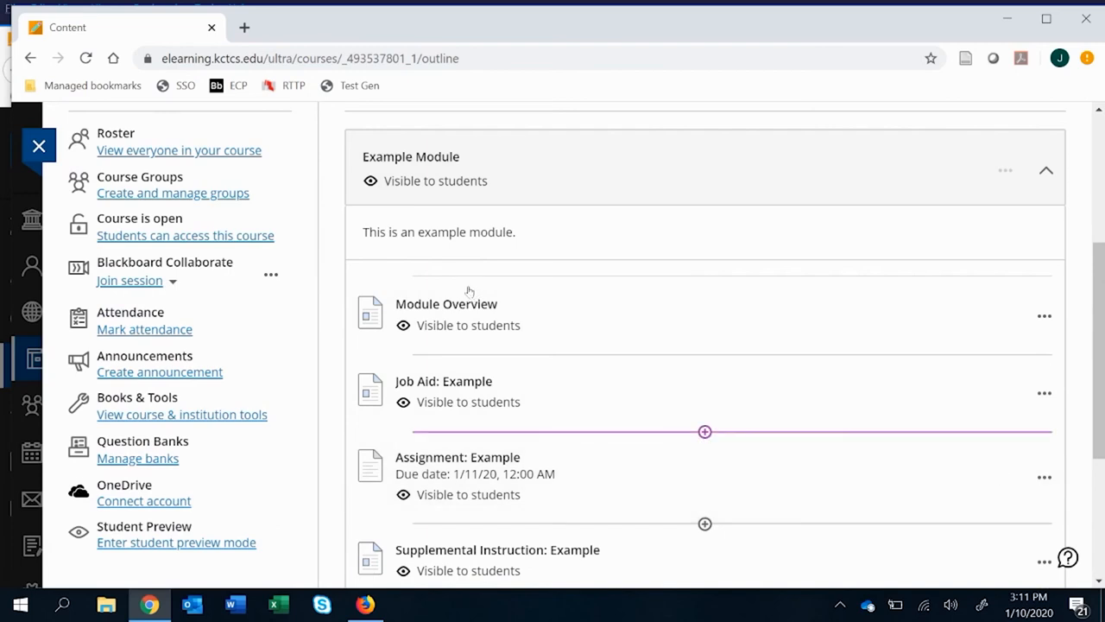
scroll("down", 3)
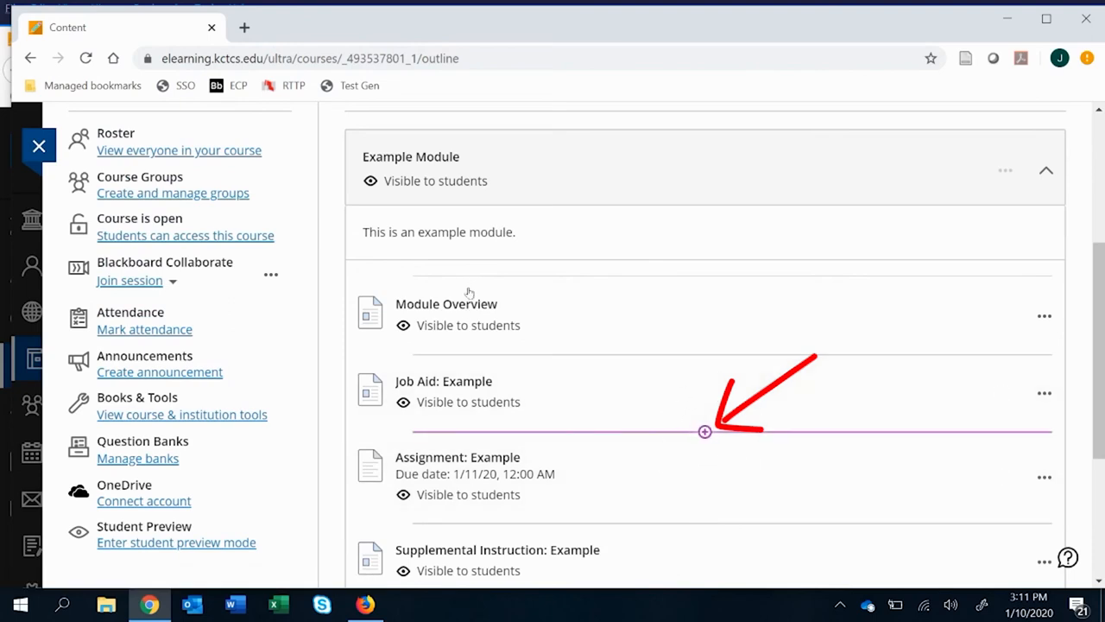
left_click(705, 432)
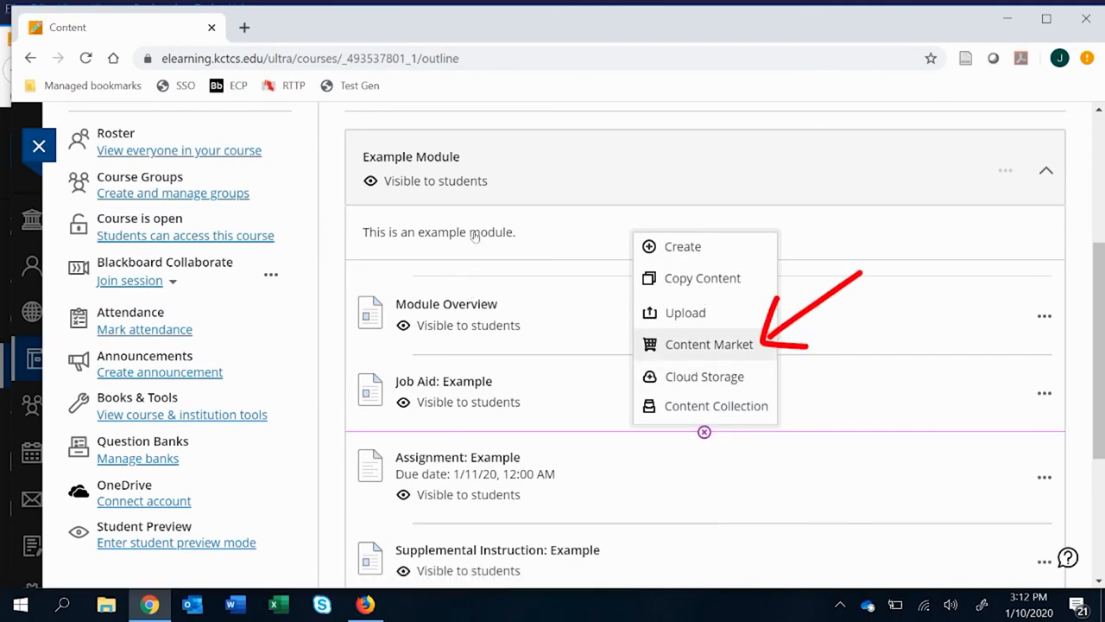
Step: Insert VoiceThread from Content Market at that spot, hidden from students
left_click(707, 344)
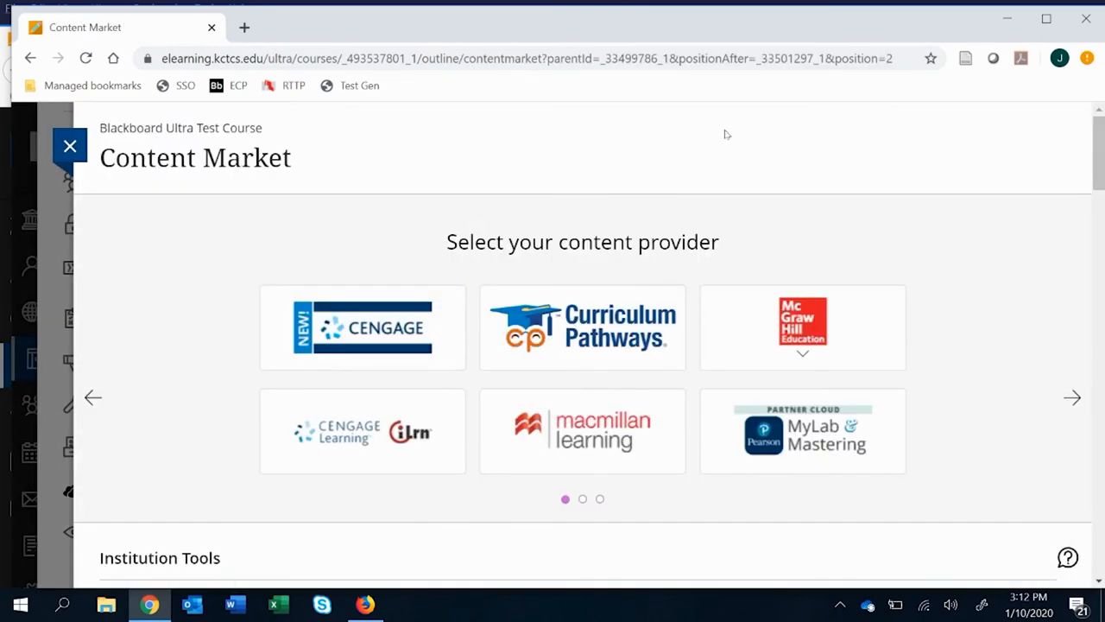
mouse_move(732, 110)
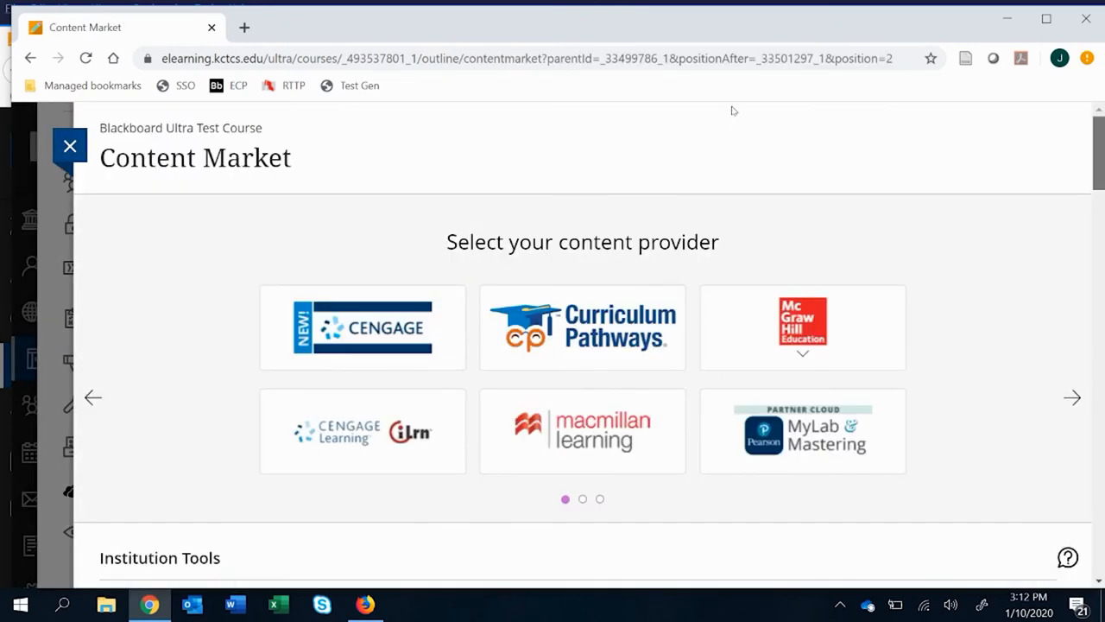
scroll("down", 3)
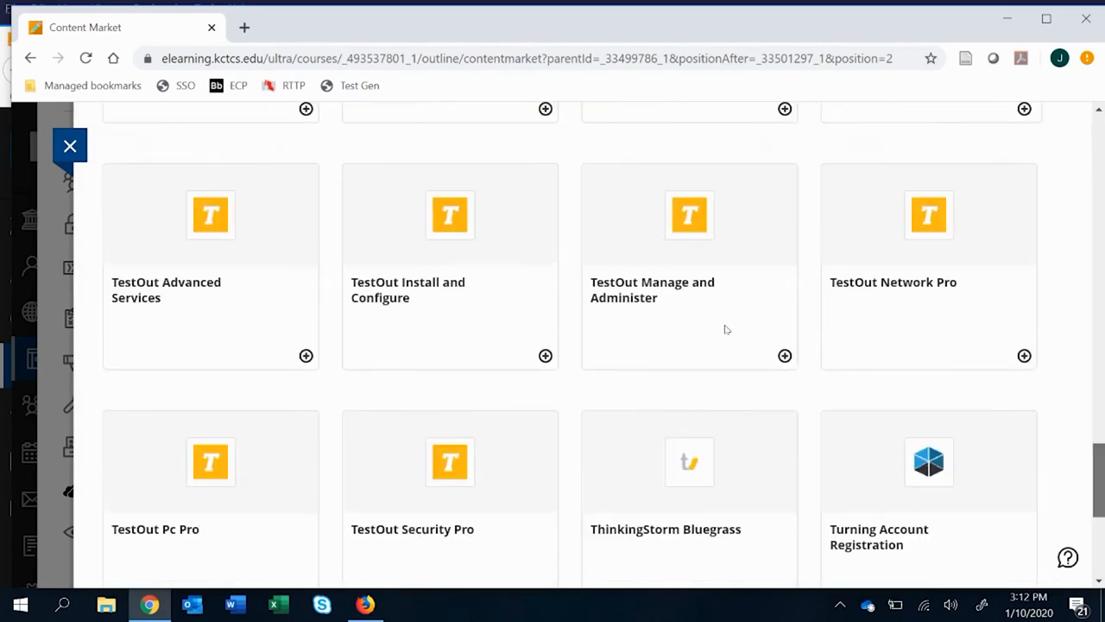
scroll("down", 3)
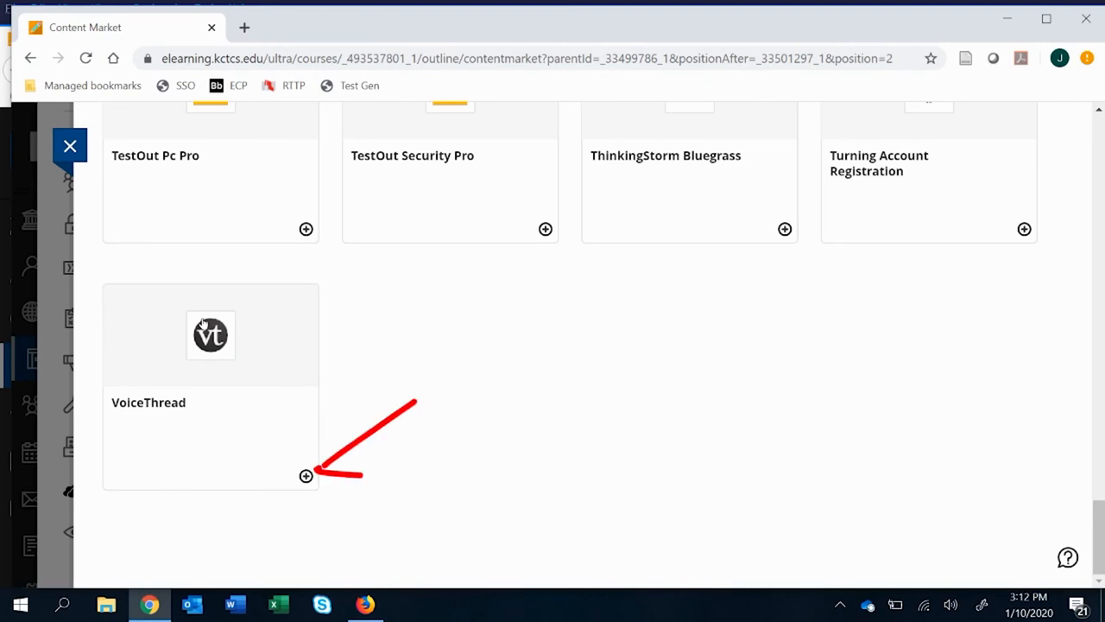
left_click(306, 476)
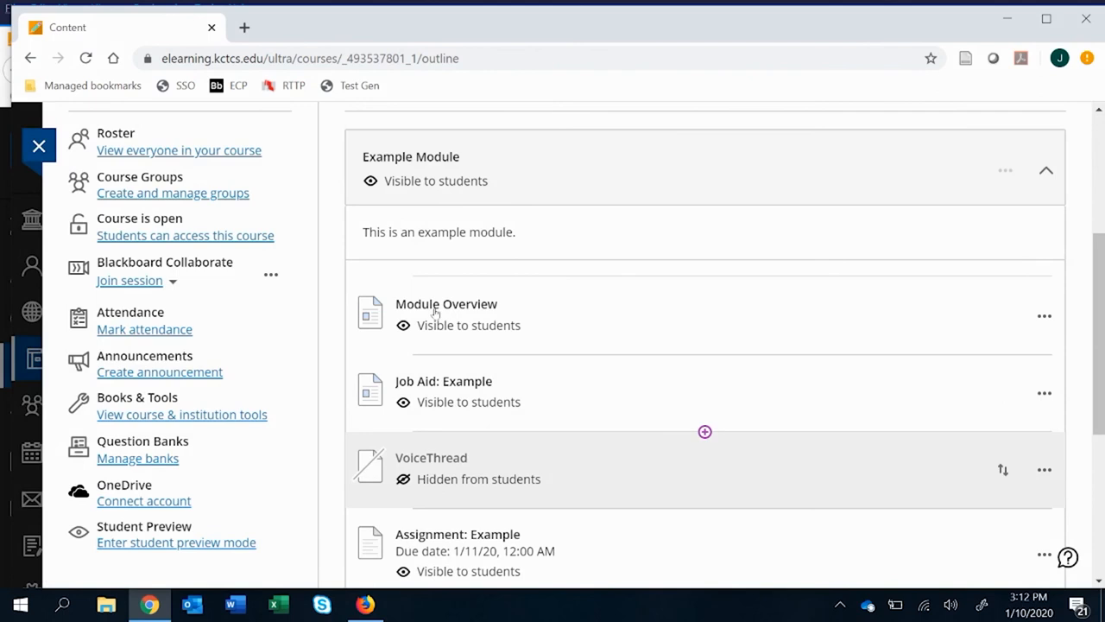
scroll("down", 3)
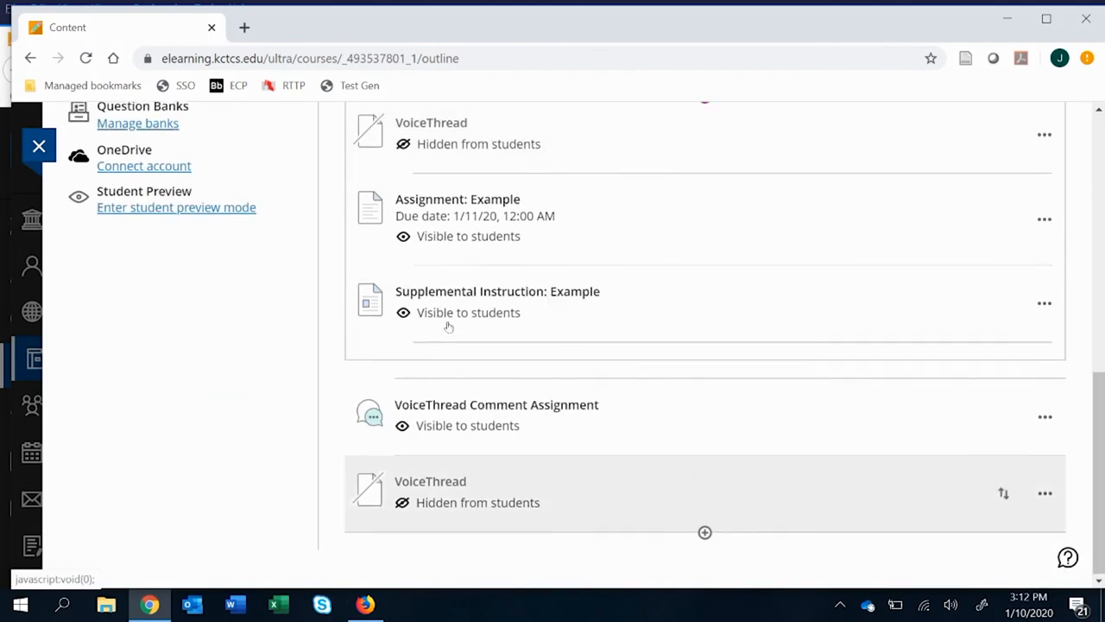